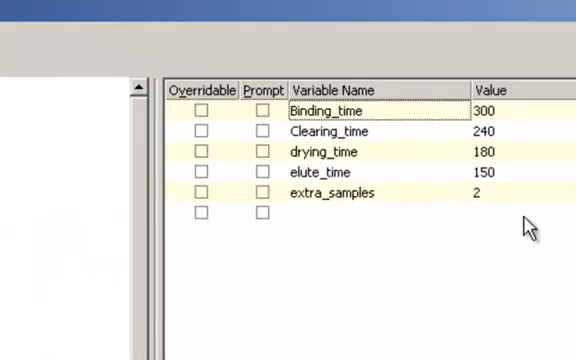
pyautogui.moveTo(413, 214)
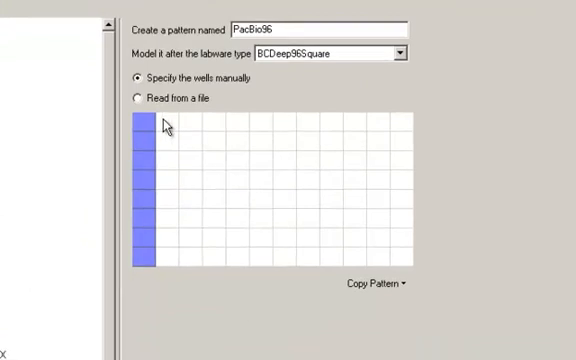
pyautogui.moveTo(154, 131)
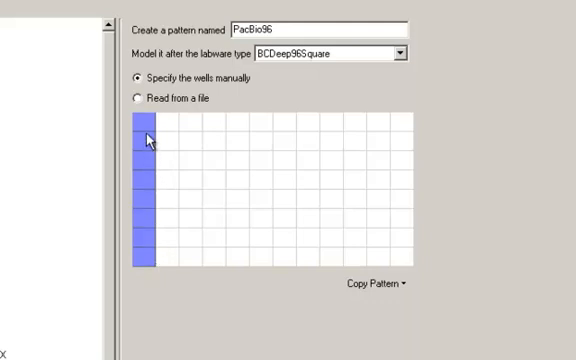
# Start running the method so the 'Make sure tip trash is empty' message appears.
pyautogui.moveTo(145, 135); pyautogui.dragTo(190, 240)
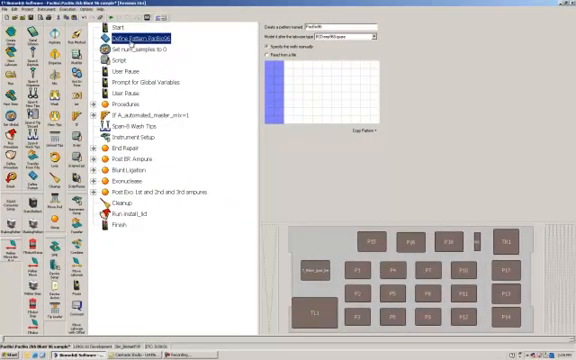
pyautogui.click(135, 48)
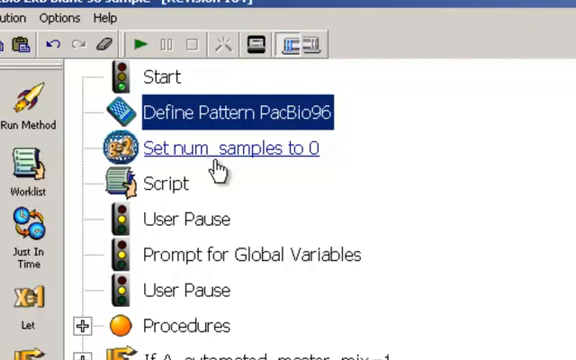
pyautogui.moveTo(172, 185)
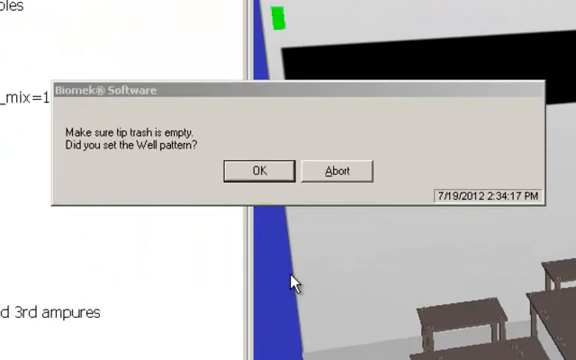
pyautogui.moveTo(283, 288)
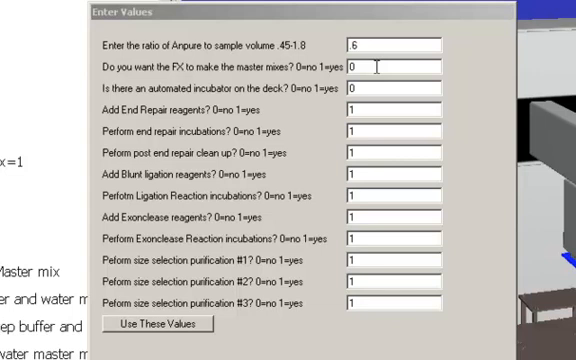
pyautogui.moveTo(380, 98)
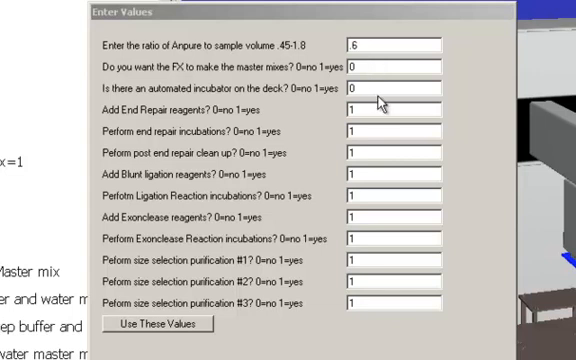
pyautogui.moveTo(378, 90)
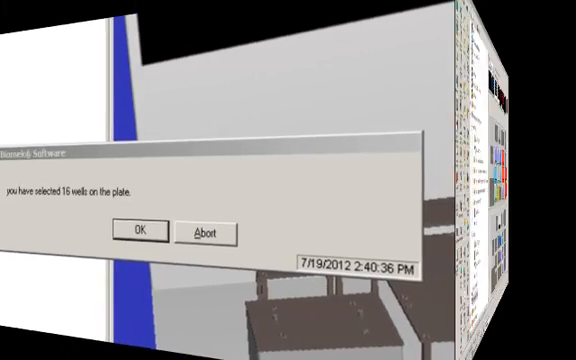
# Accept the 16-selected-wells notice to return to the deck layout.
pyautogui.click(142, 231)
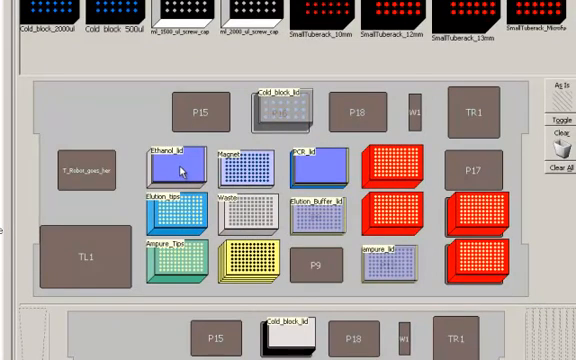
pyautogui.moveTo(180, 170)
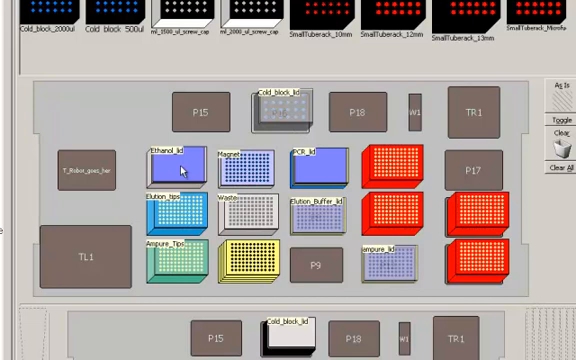
pyautogui.moveTo(185, 170)
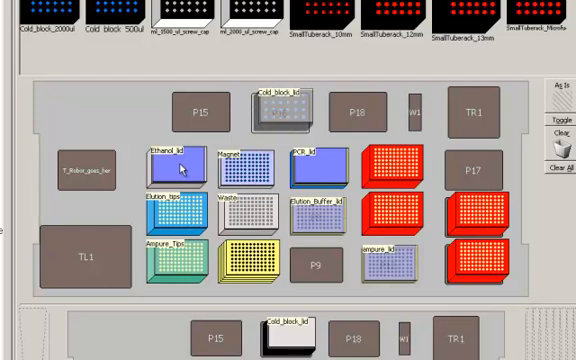
pyautogui.moveTo(174, 262)
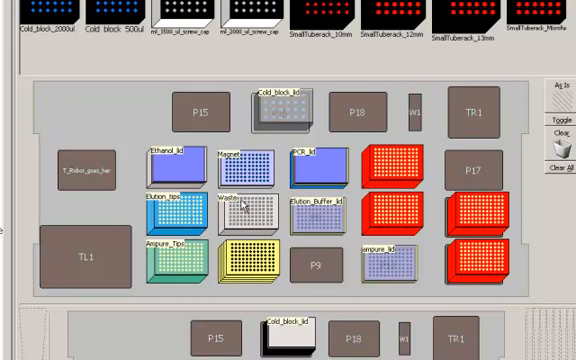
pyautogui.moveTo(239, 203)
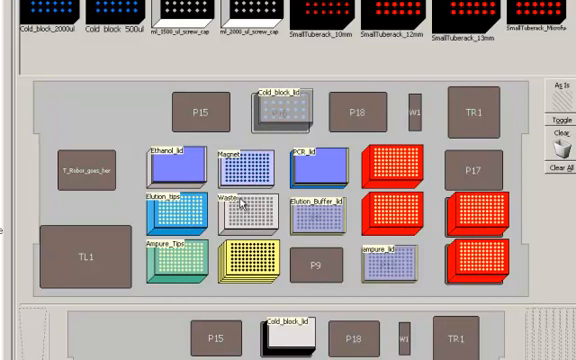
pyautogui.moveTo(240, 205)
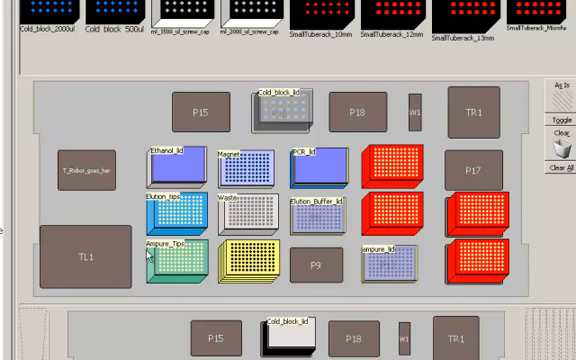
pyautogui.moveTo(252, 178)
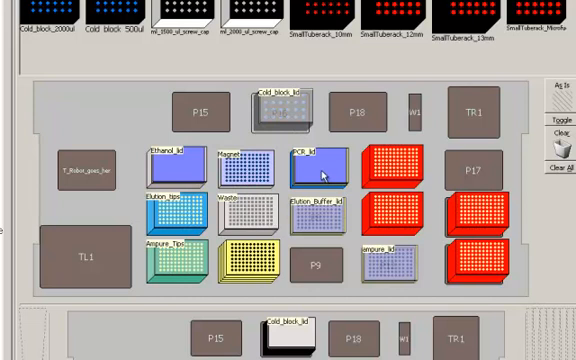
pyautogui.moveTo(323, 173)
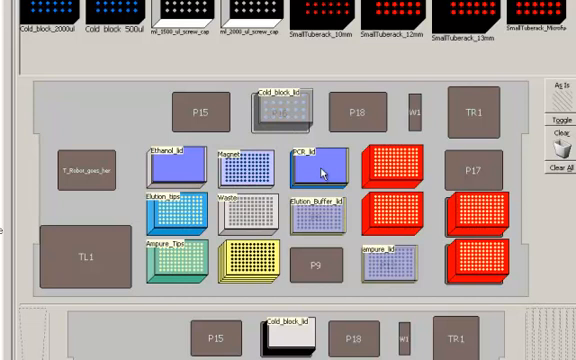
pyautogui.moveTo(314, 205)
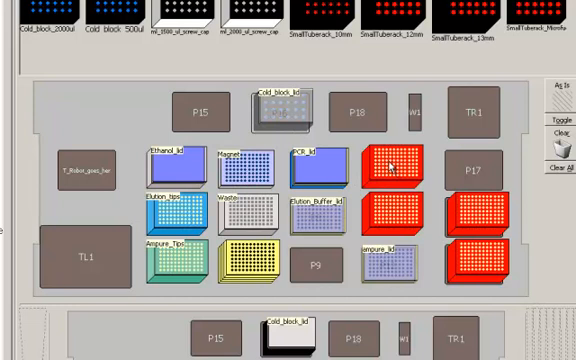
pyautogui.moveTo(388, 165)
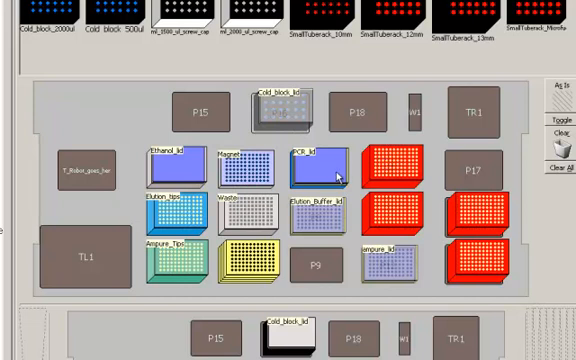
pyautogui.moveTo(335, 172)
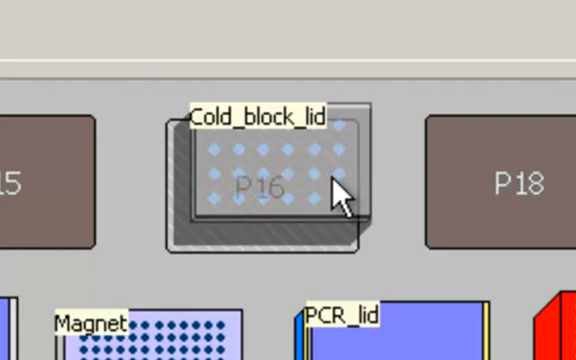
pyautogui.scroll(-3)
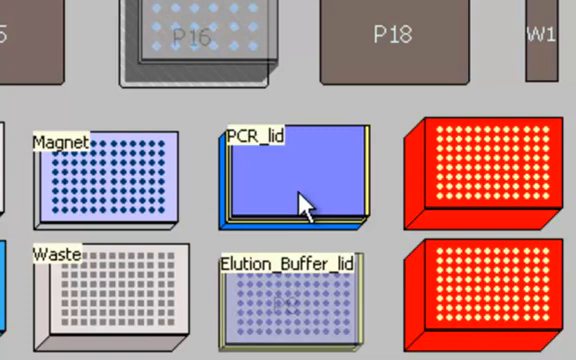
pyautogui.moveTo(165, 183)
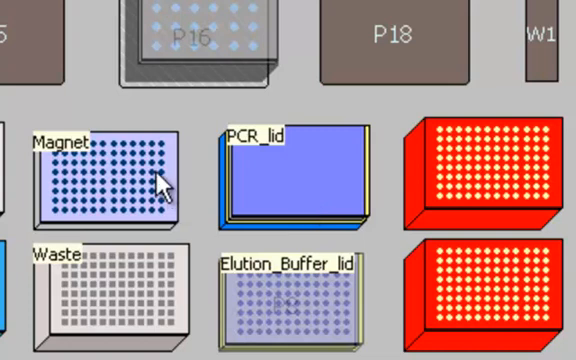
pyautogui.moveTo(163, 190)
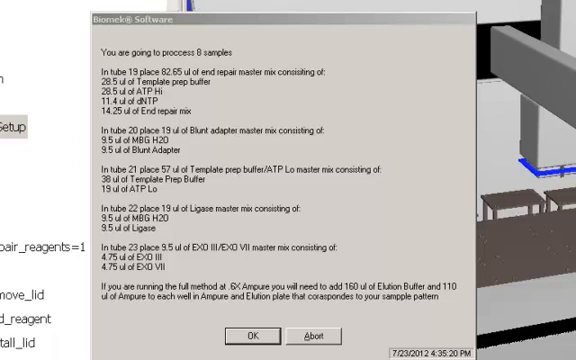
pyautogui.moveTo(130, 76)
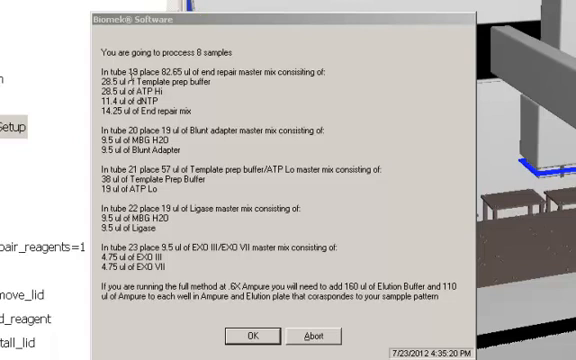